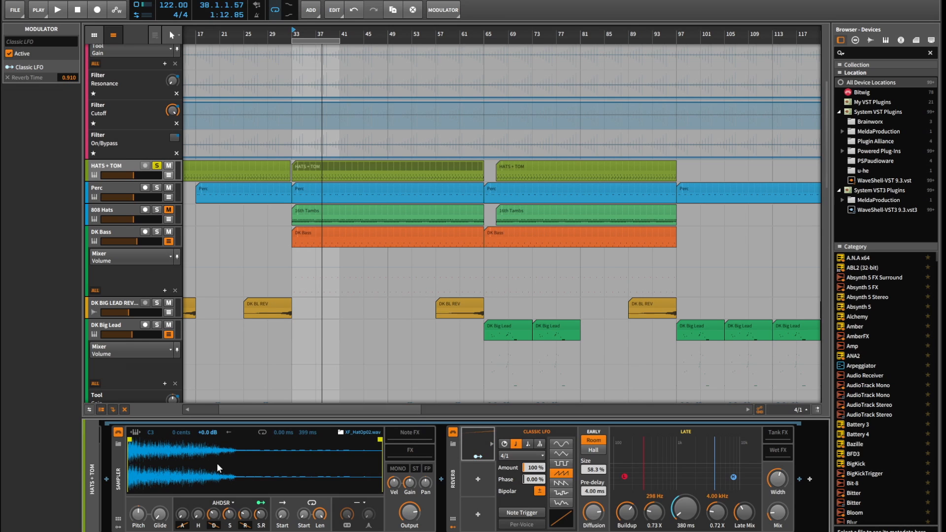
pyautogui.moveTo(246, 516)
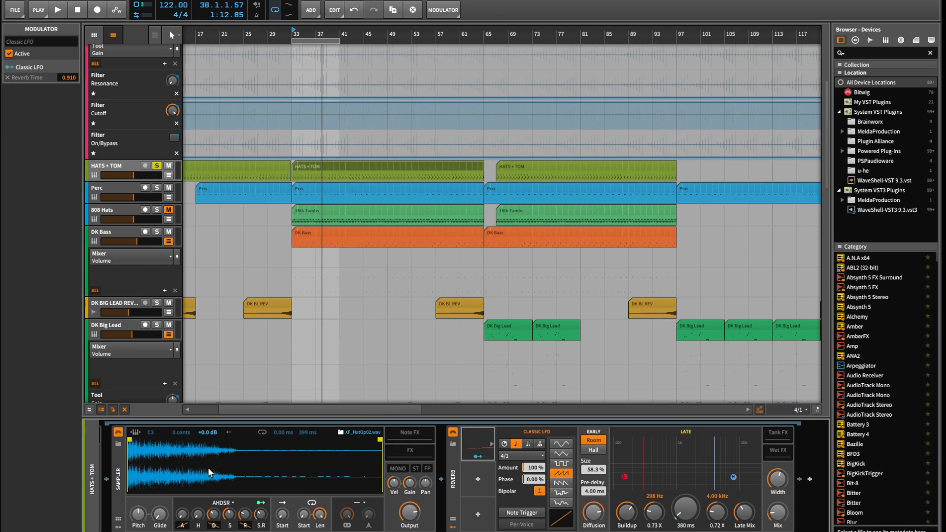
pyautogui.moveTo(439, 481)
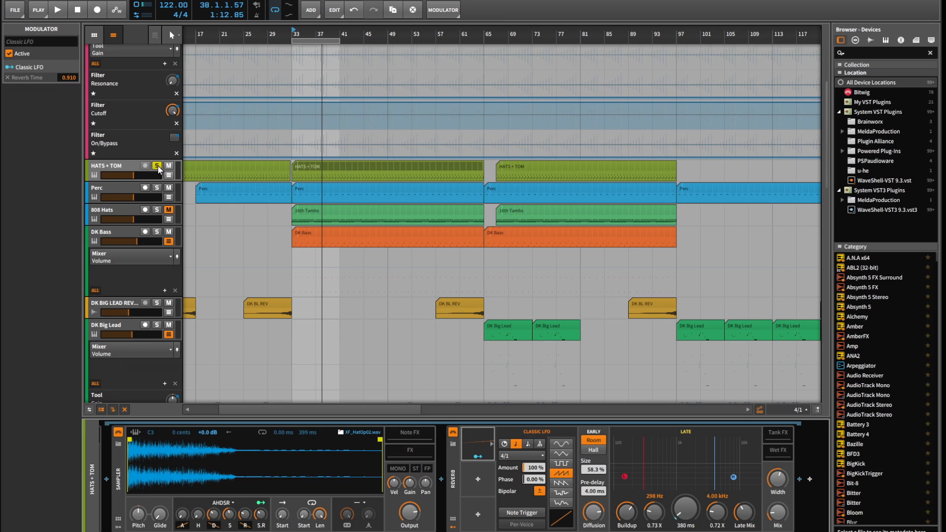
pyautogui.moveTo(157, 166)
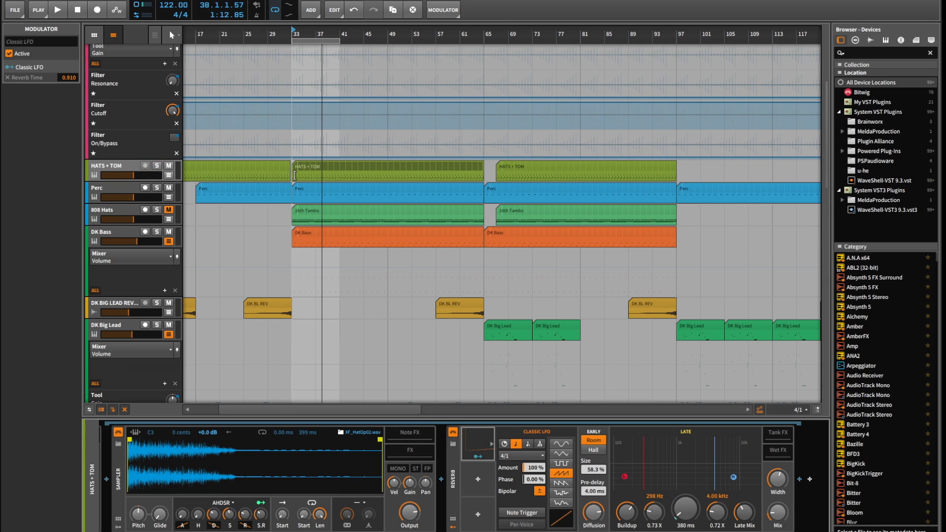
# - Start arrangement playback from bar 33 with the HATS + TOM track unsoloed
pyautogui.click(58, 11)
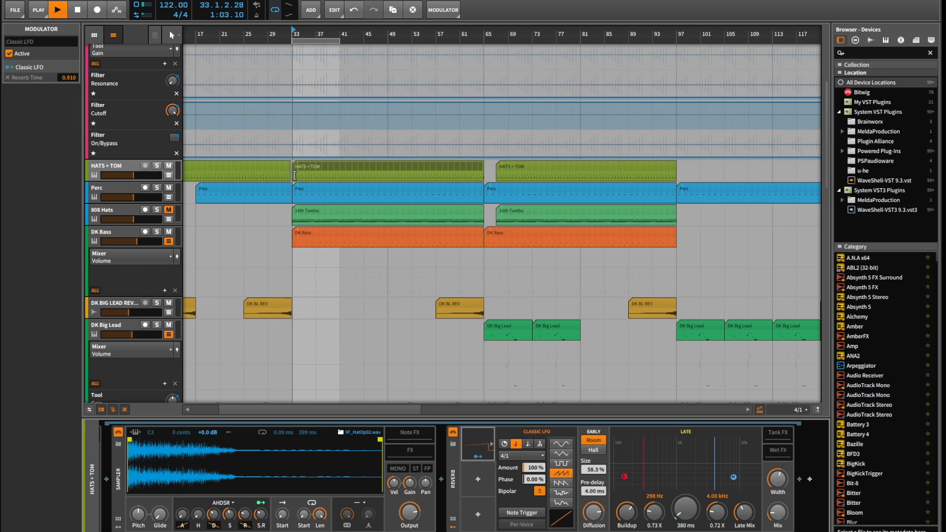